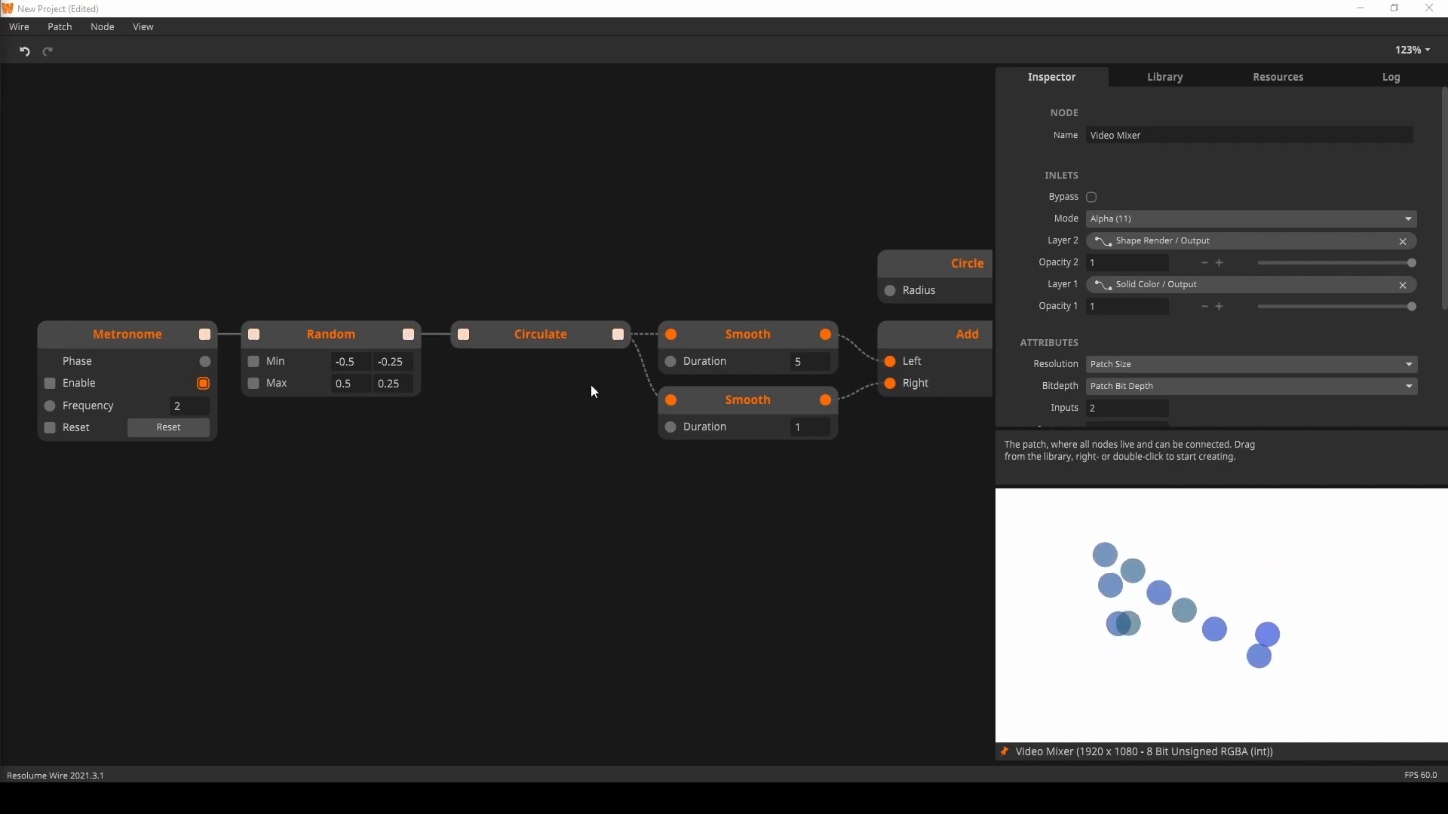
pyautogui.moveTo(815, 350)
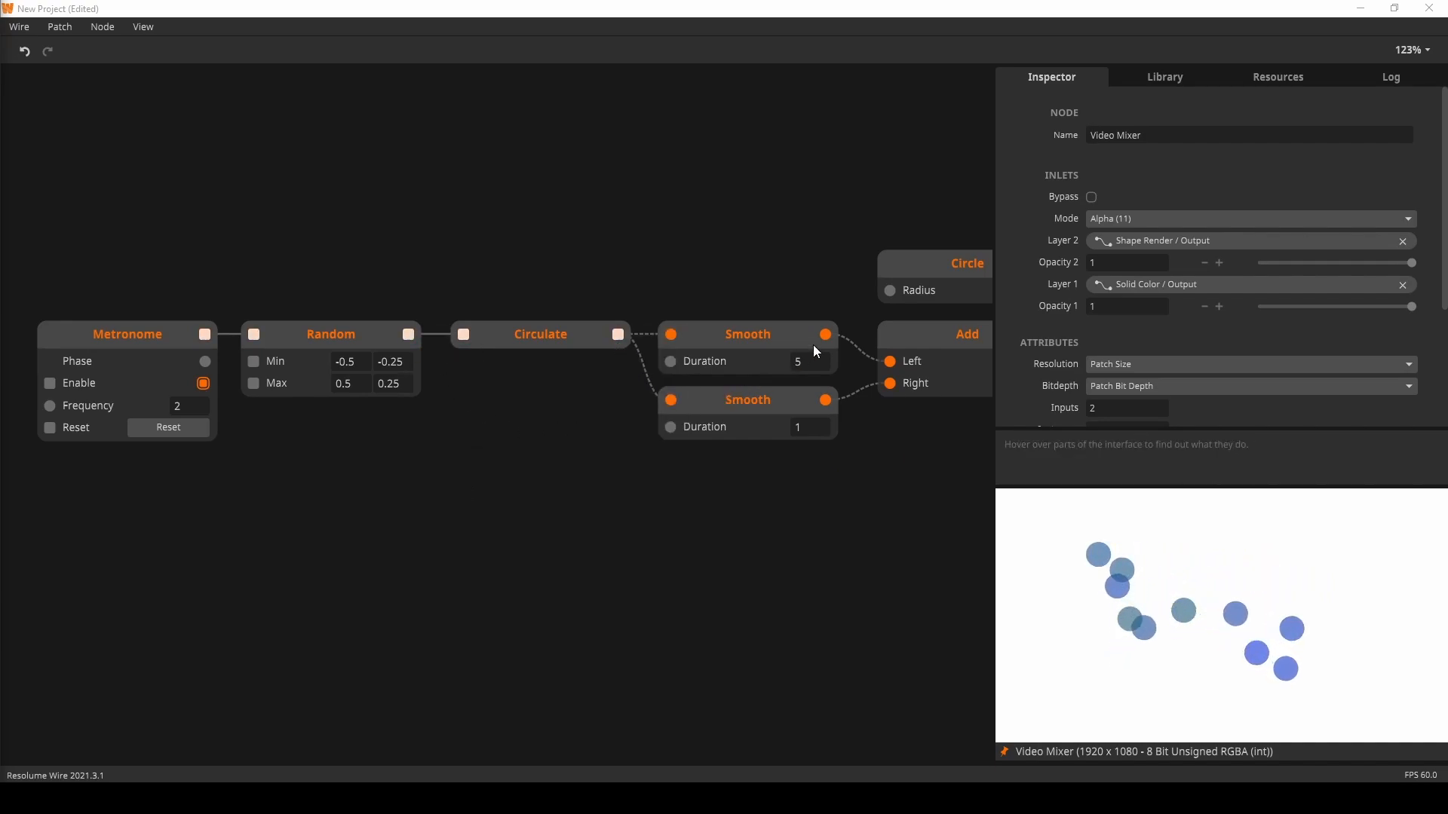
pyautogui.moveTo(824, 399)
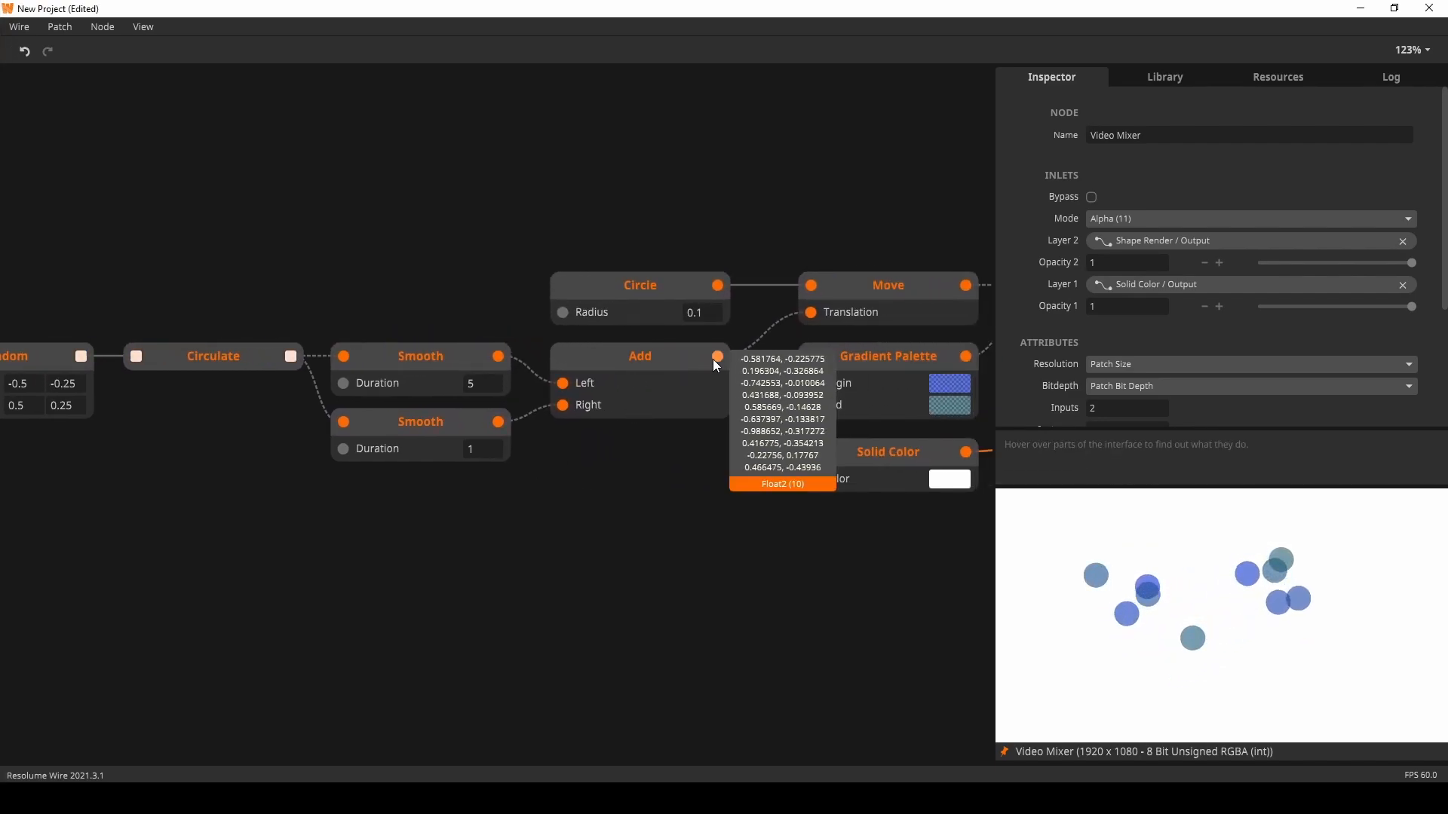
# - Open the star-rotation example where Transport Beat drives Circulate into Attack Release and Split
pyautogui.click(892, 565)
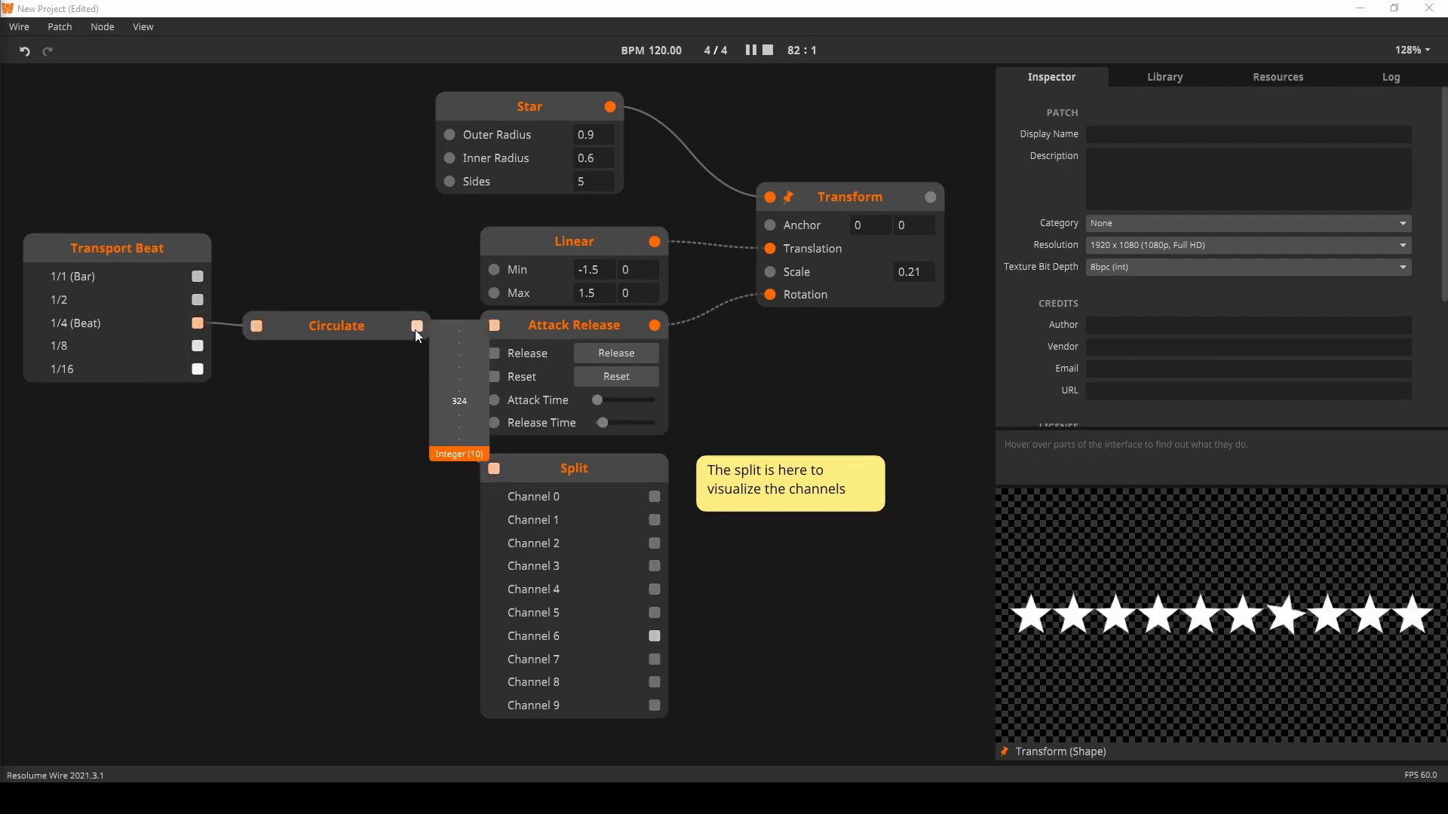
pyautogui.moveTo(453, 420)
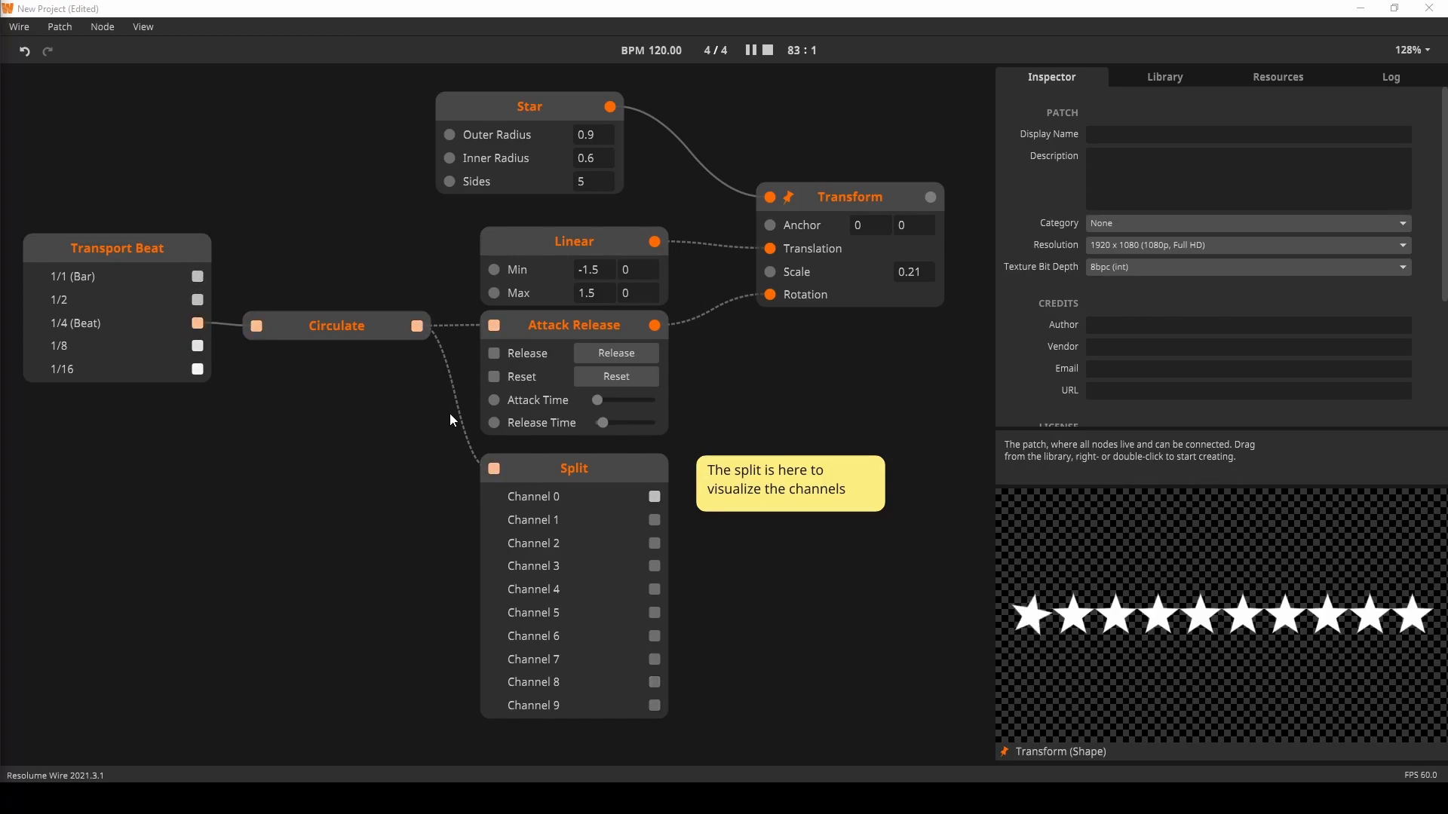
pyautogui.moveTo(657, 326)
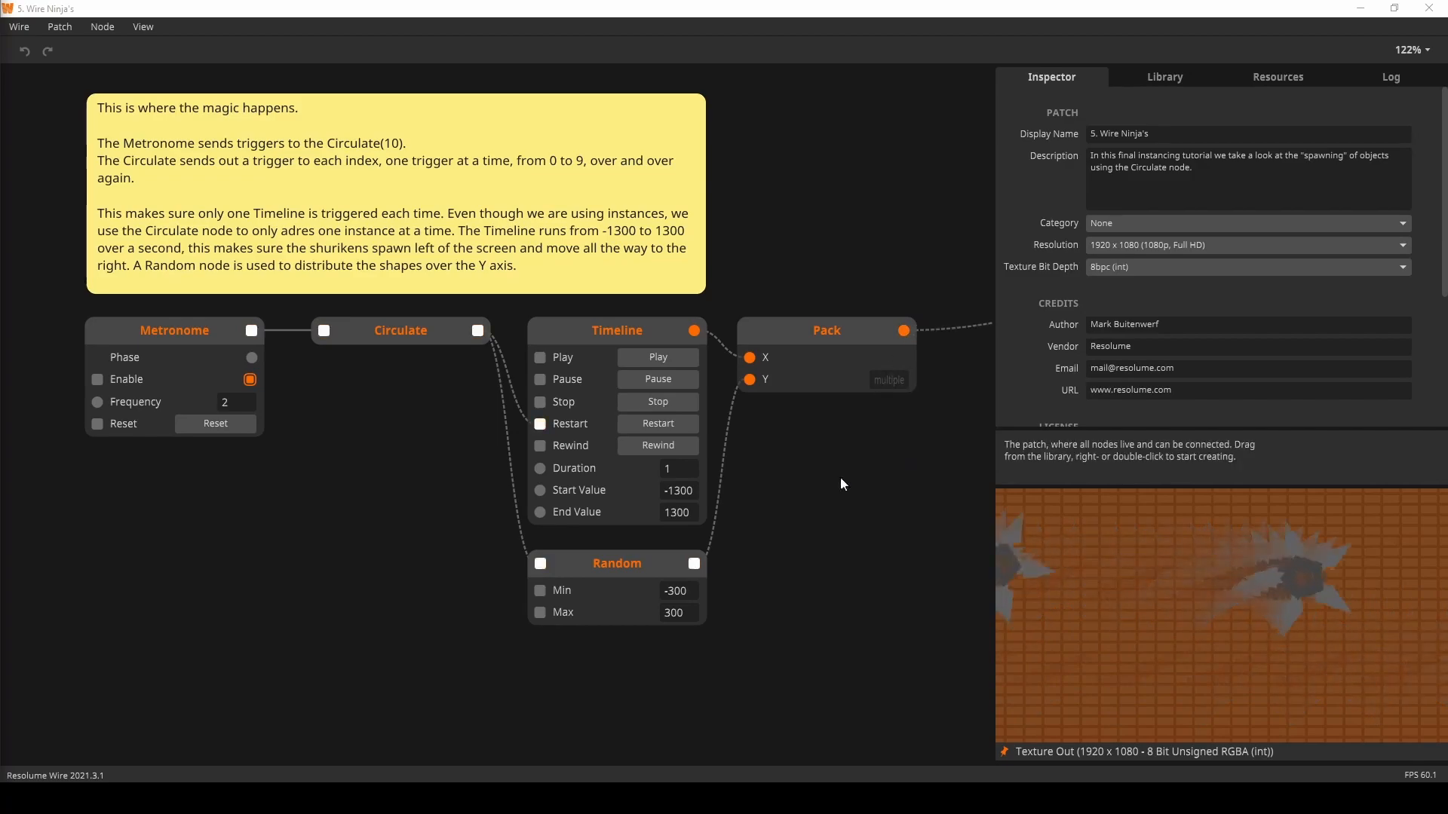
pyautogui.moveTo(828, 513)
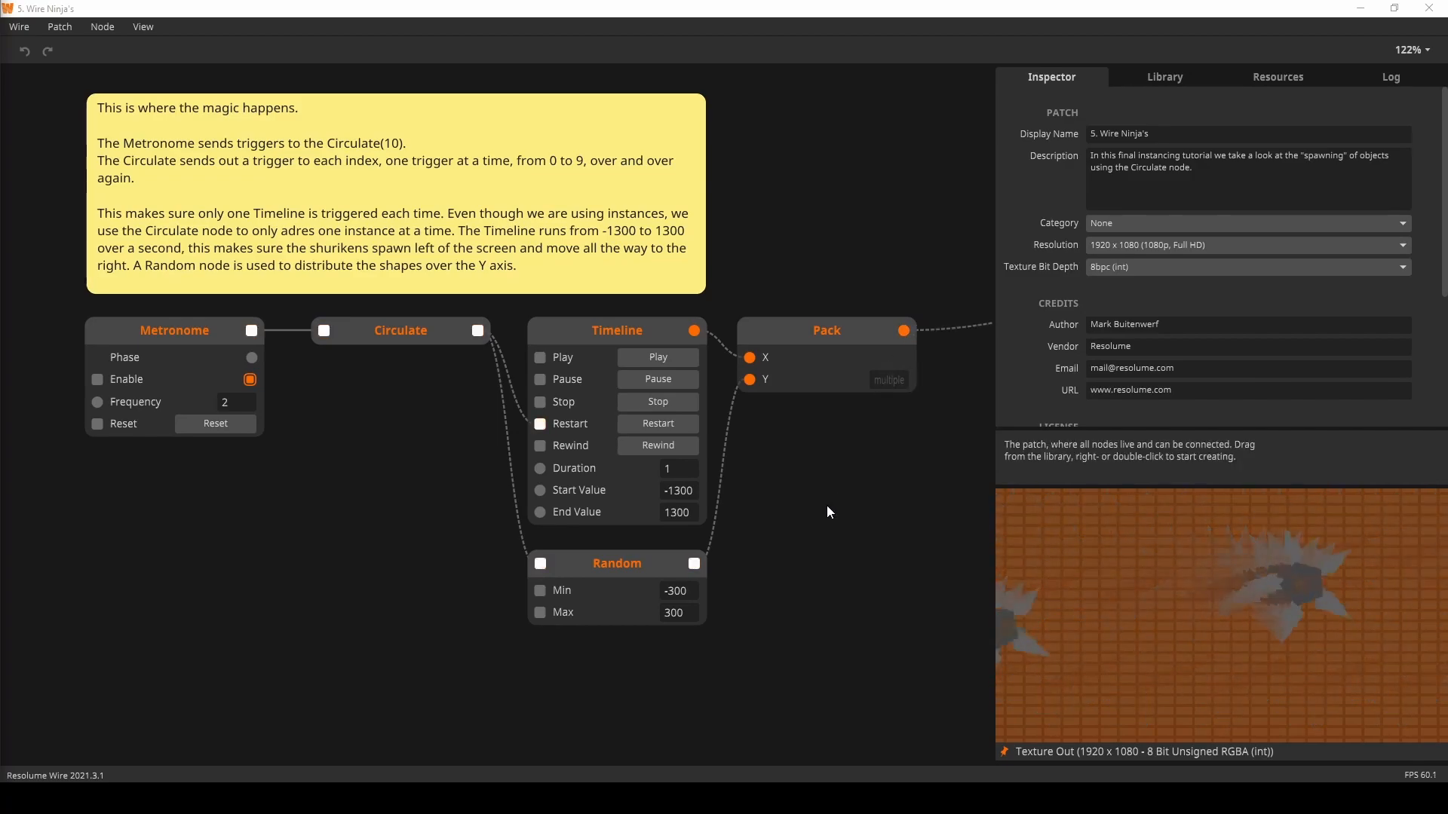